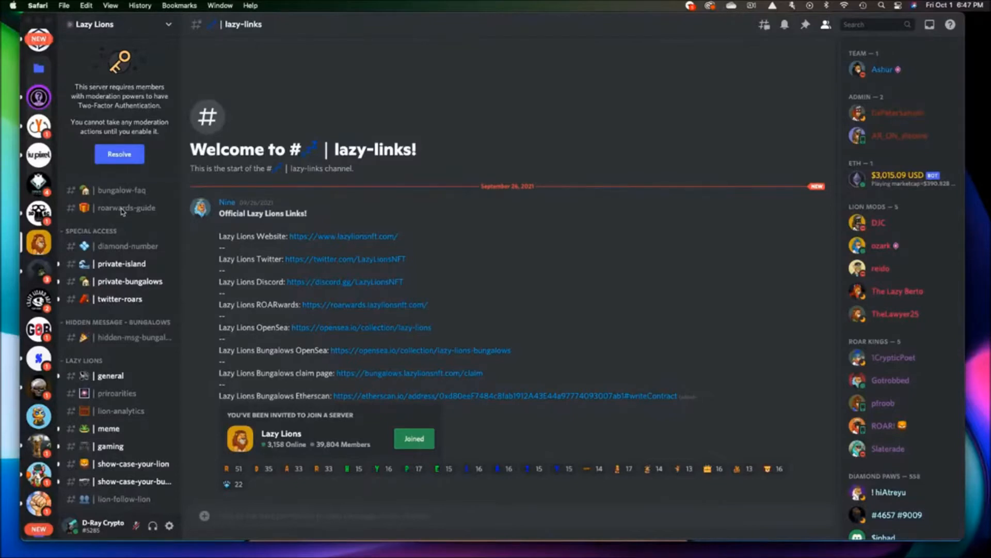
pyautogui.moveTo(124, 287)
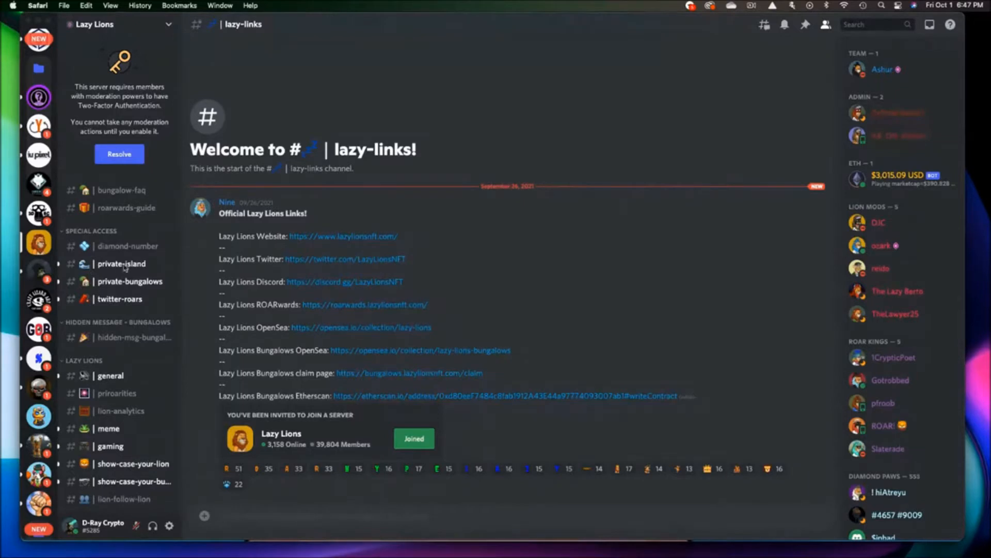
pyautogui.moveTo(122, 304)
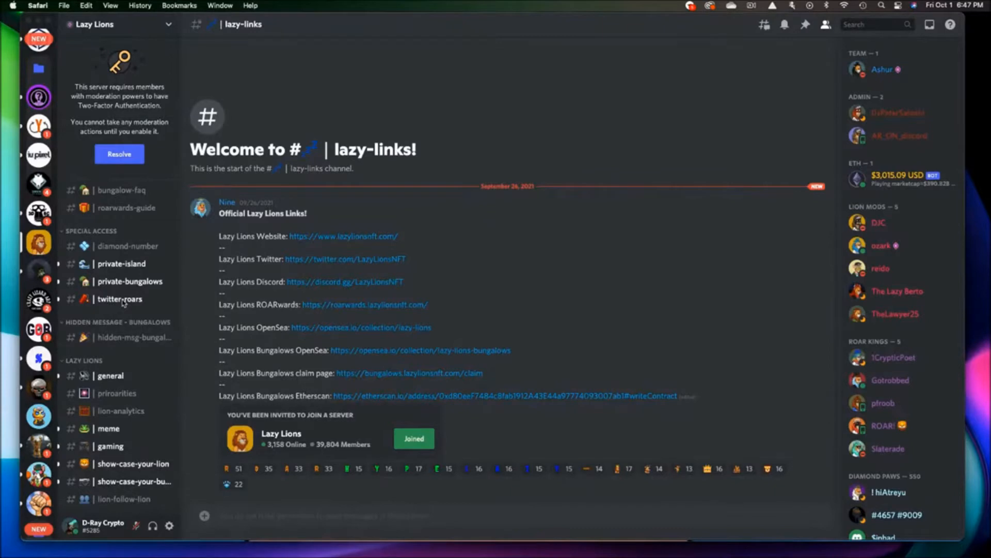
pyautogui.moveTo(122, 337)
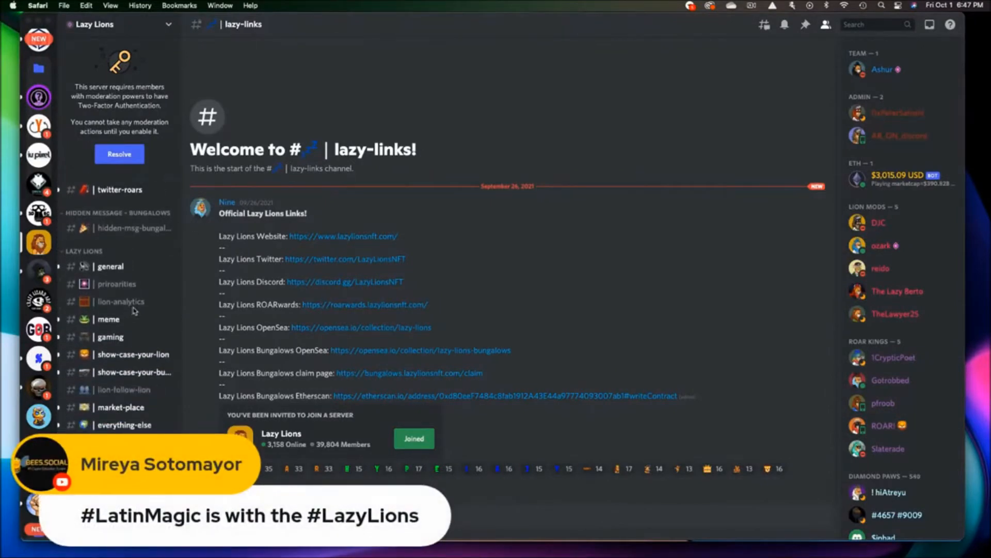
pyautogui.moveTo(142, 273)
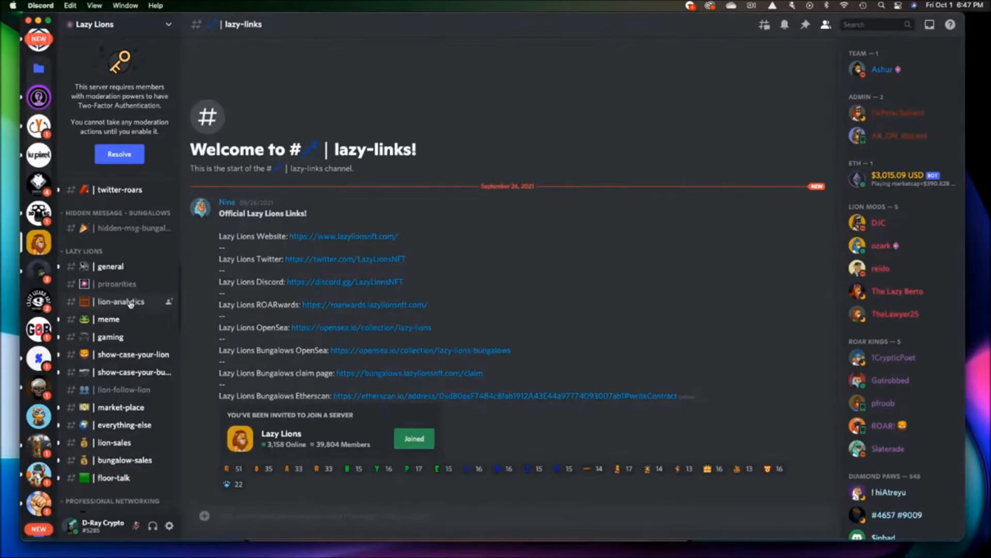
# View the lion-analytics channel's floor-price, listings and 30-day Twitter activity charts
pyautogui.click(120, 302)
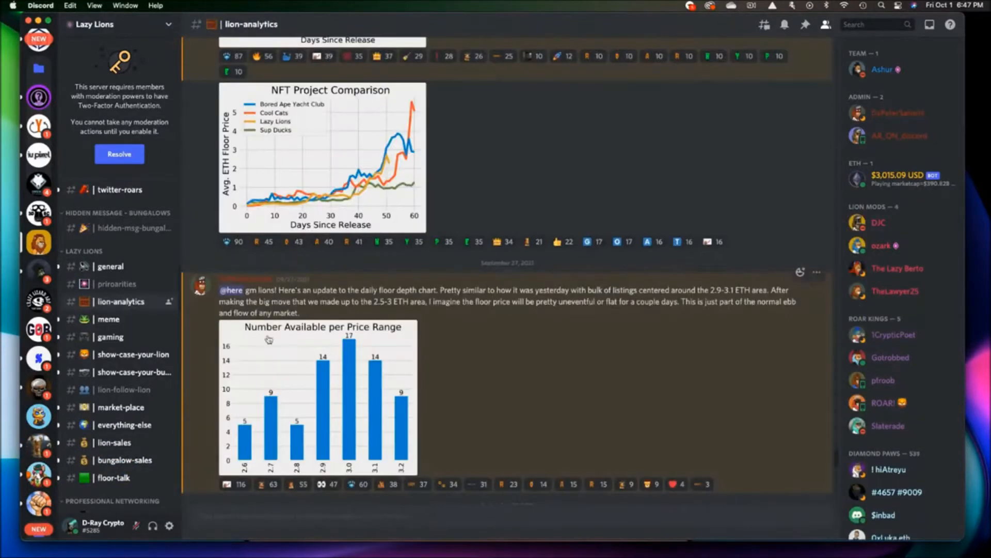
pyautogui.scroll(-3)
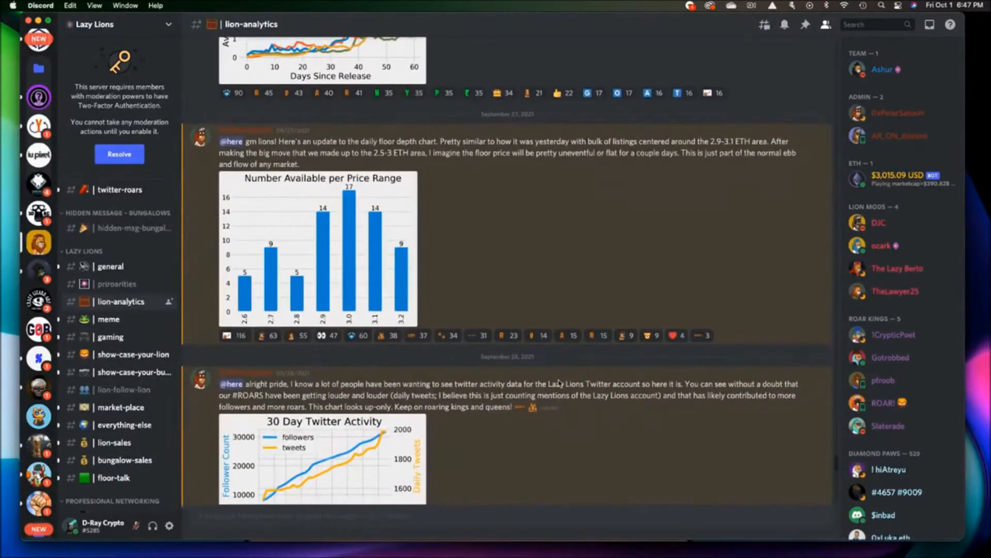
pyautogui.moveTo(369, 273)
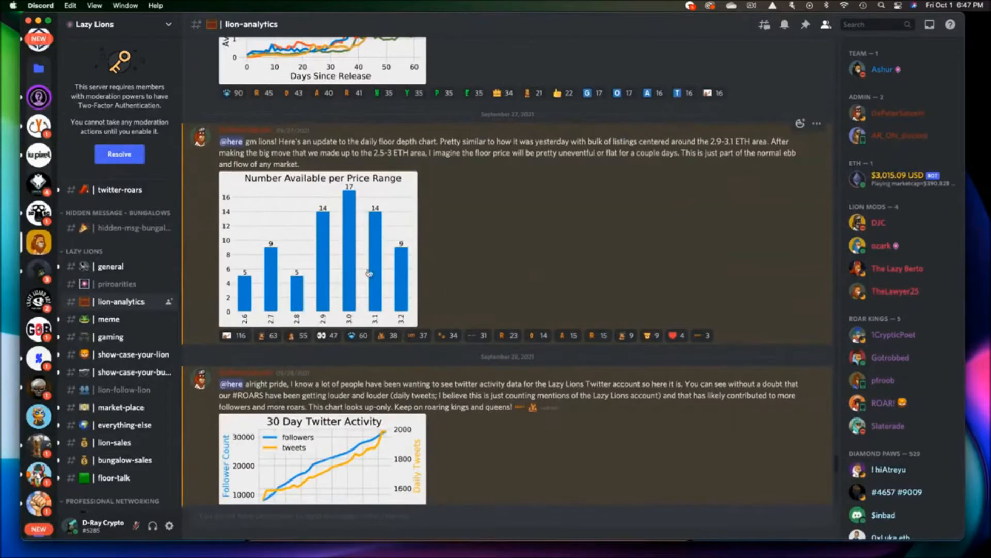
pyautogui.moveTo(376, 205)
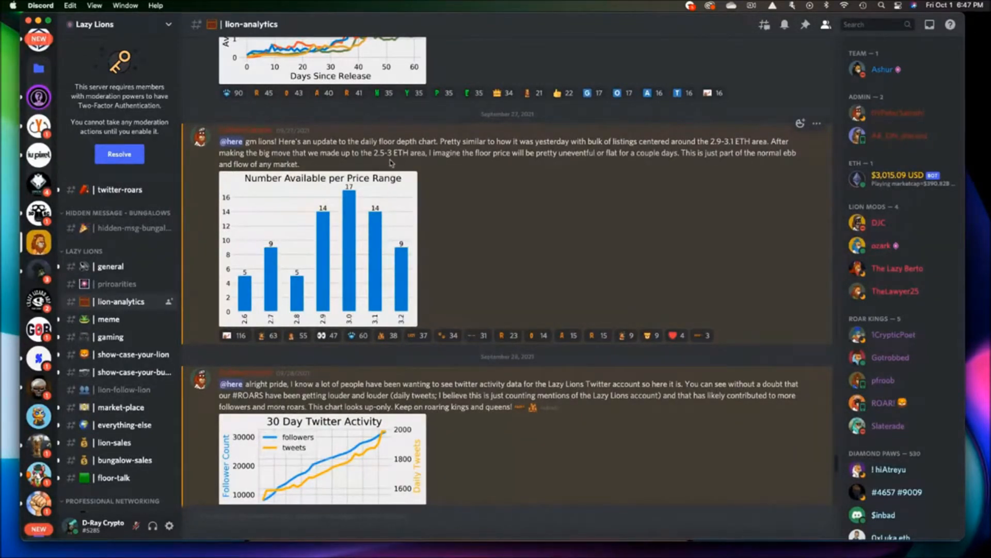
pyautogui.moveTo(268, 289)
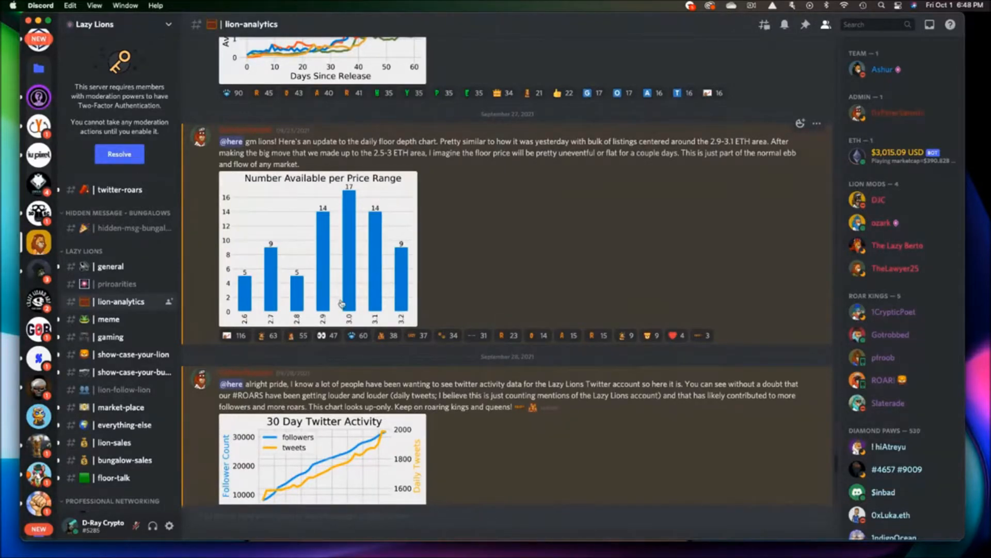
pyautogui.moveTo(351, 310)
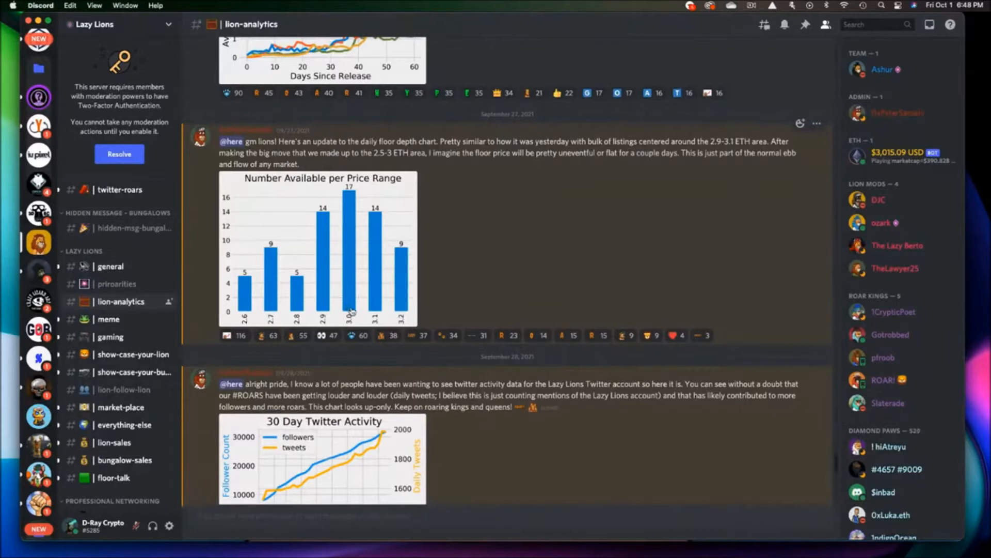
pyautogui.moveTo(448, 308)
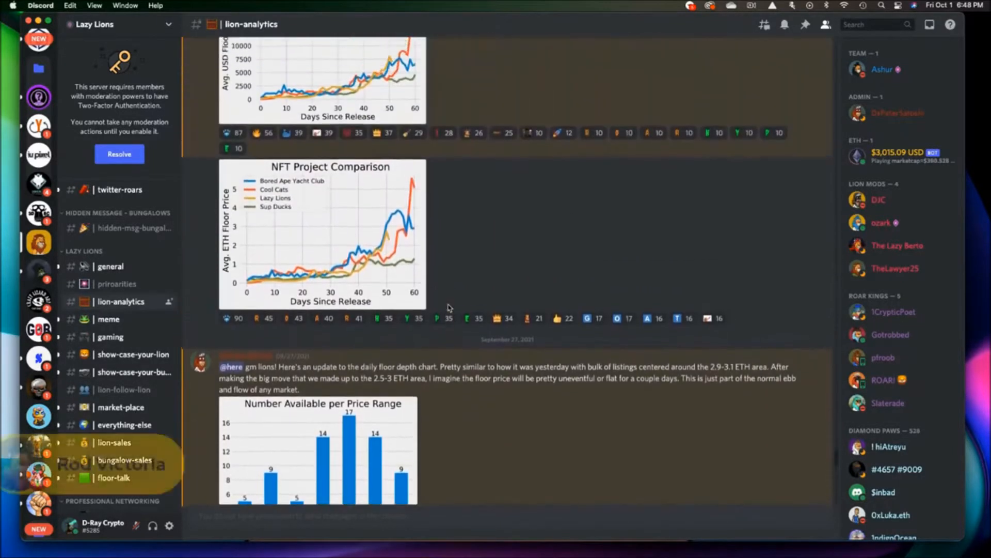
pyautogui.scroll(3)
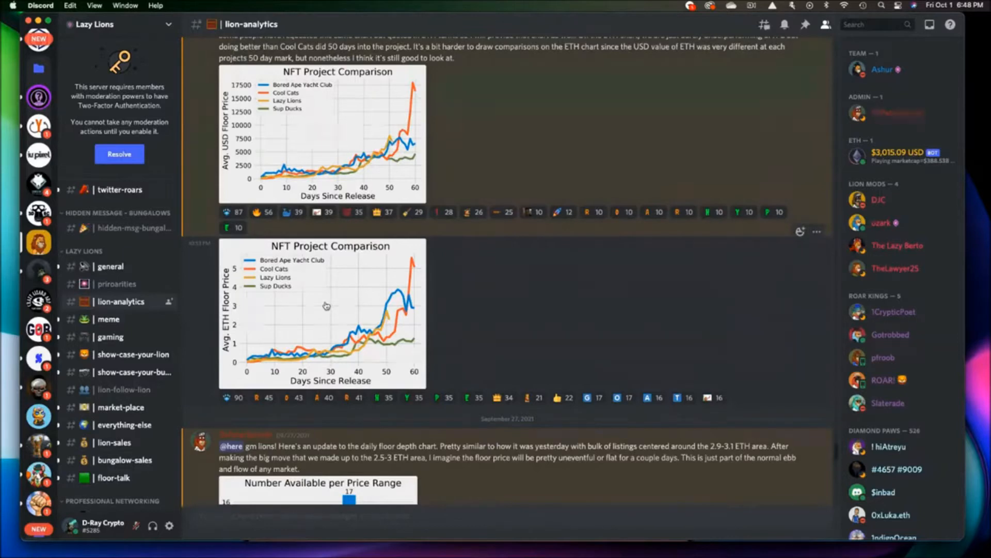
# Scroll lion-analytics down to the October 1 USD and ETH NFT Project Comparison charts
pyautogui.scroll(-3)
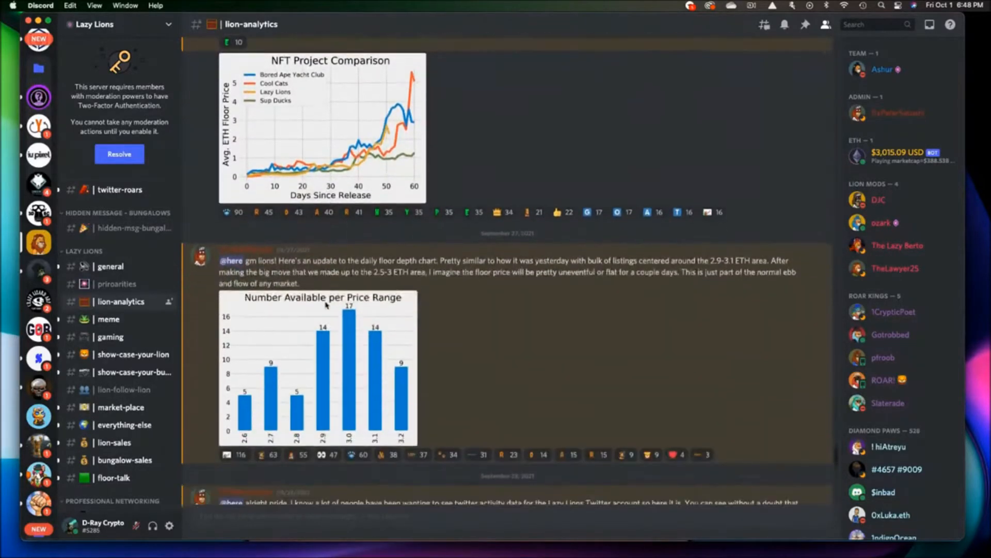
pyautogui.scroll(-3)
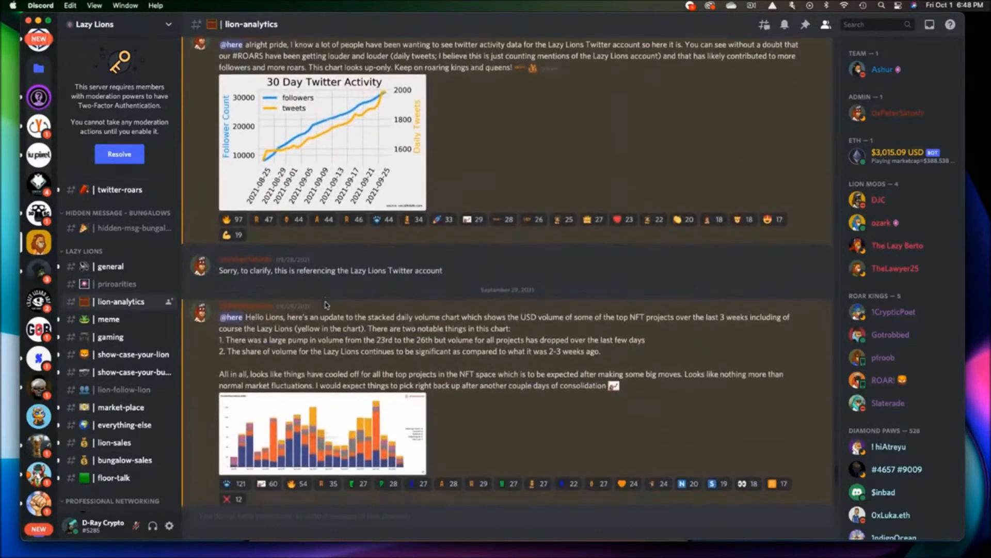
pyautogui.scroll(-3)
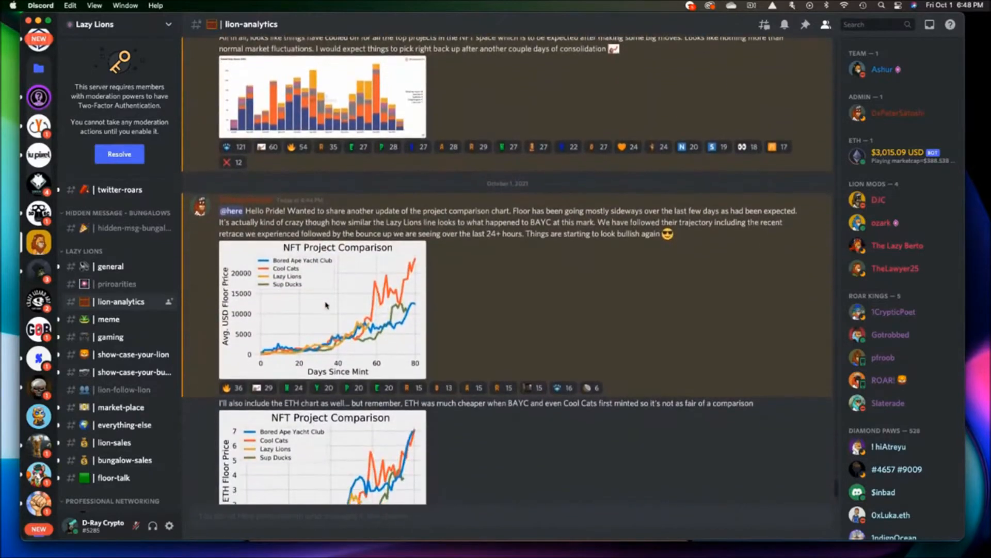
pyautogui.scroll(-3)
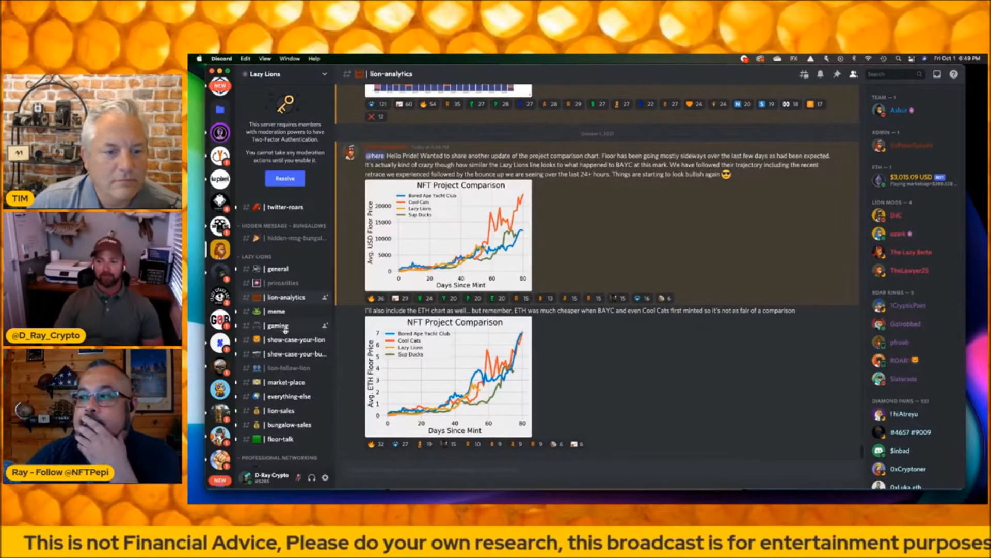
# Send /work in the gaming channel and receive a MEE6 paycheck reply
pyautogui.click(278, 325)
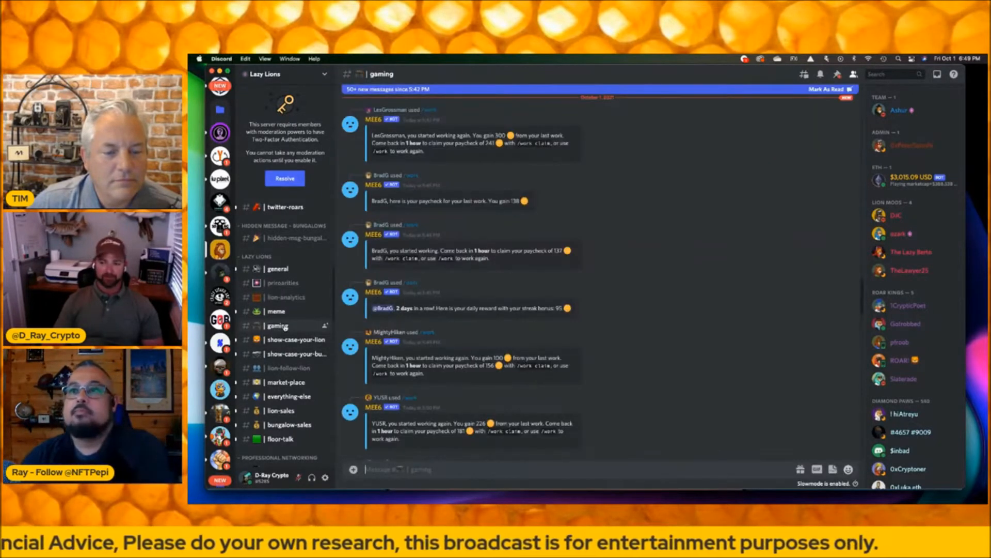
pyautogui.scroll(-3)
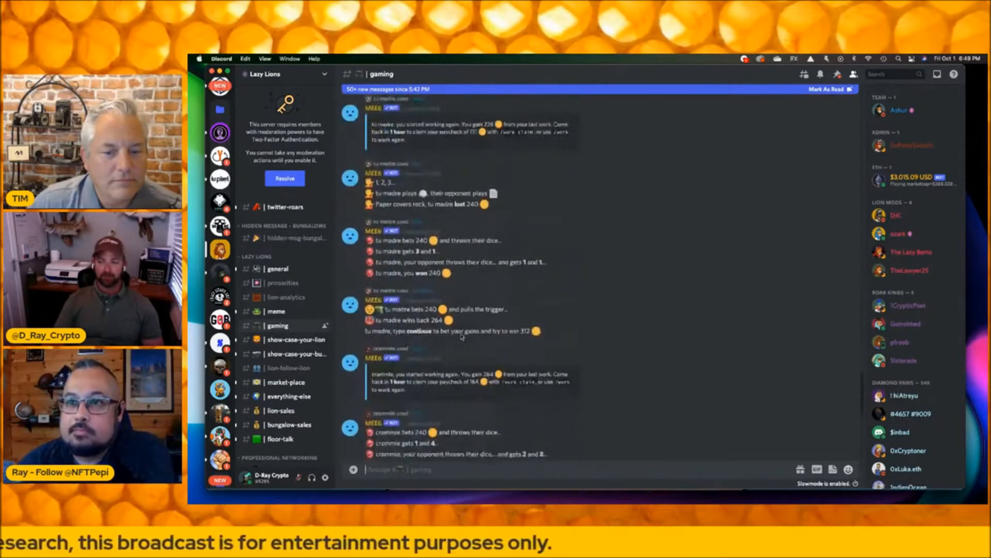
pyautogui.scroll(-3)
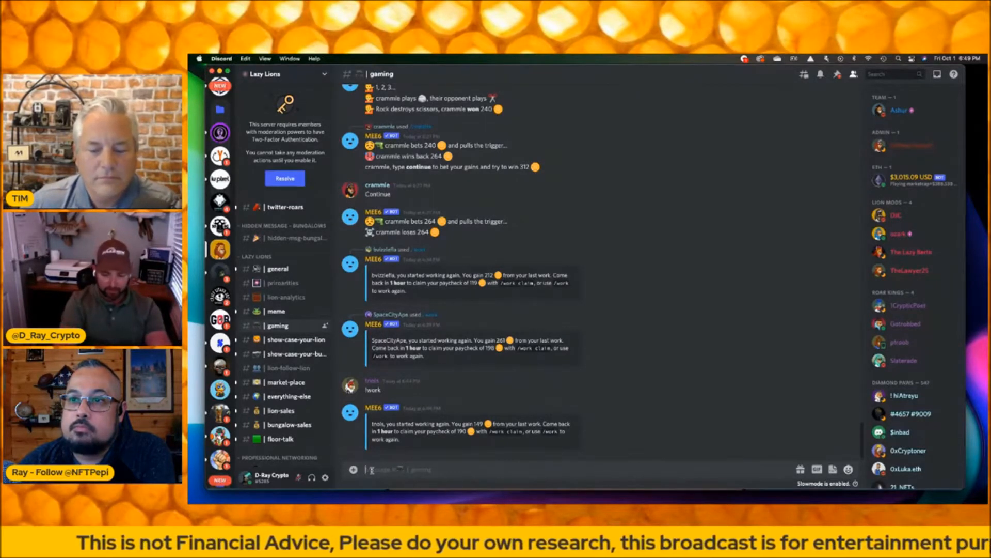
pyautogui.write('/work')
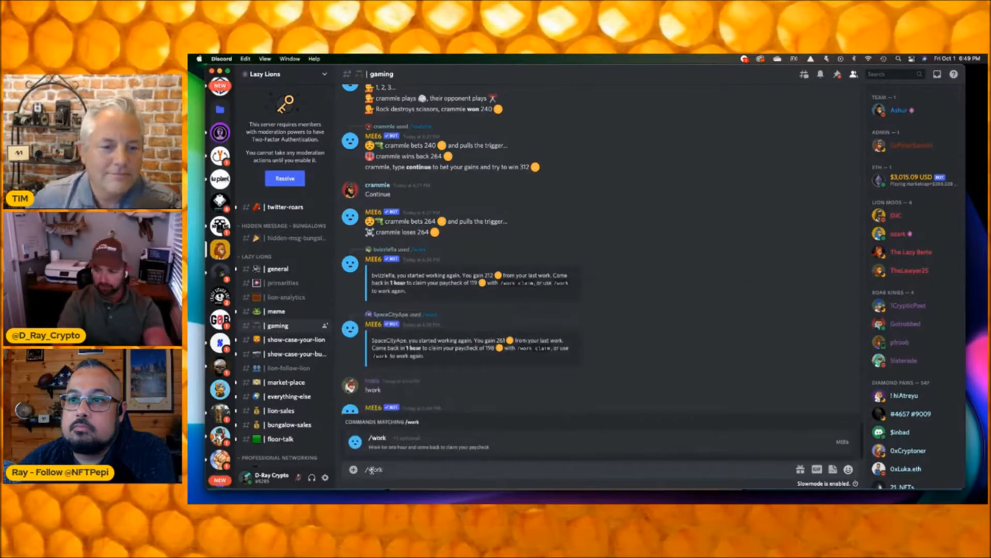
pyautogui.press('Enter')
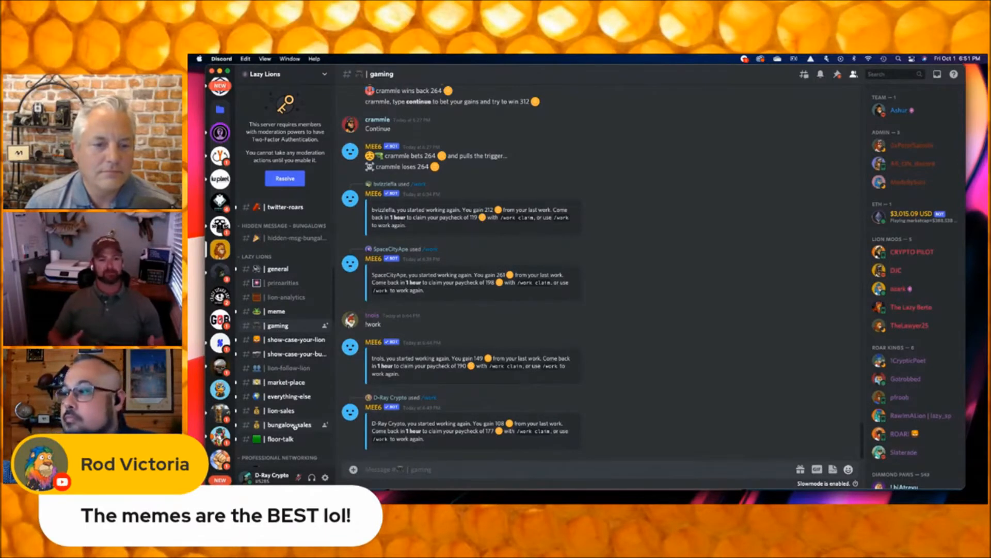
# Browse the meme channel, then switch to the lion-sales feed of recent sales
pyautogui.scroll(-3)
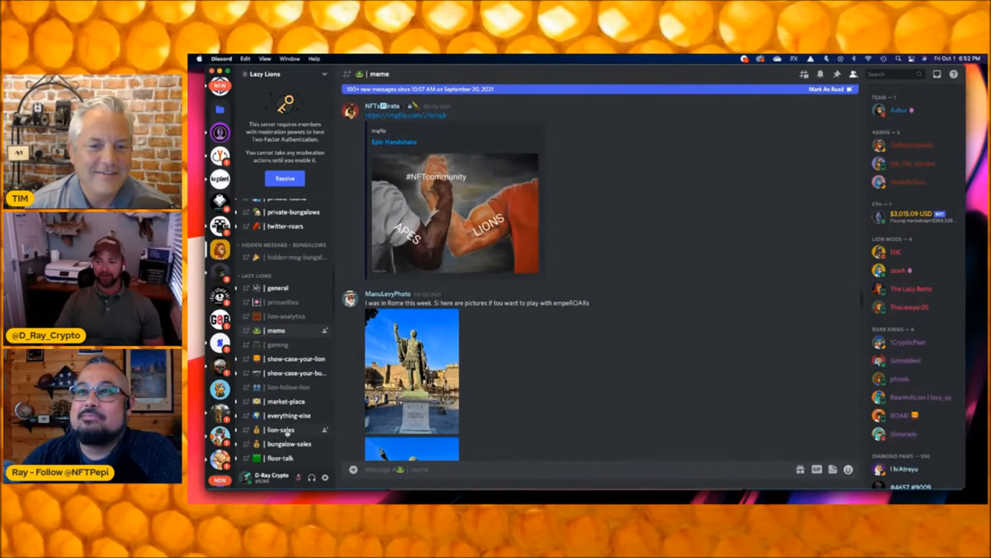
pyautogui.click(280, 430)
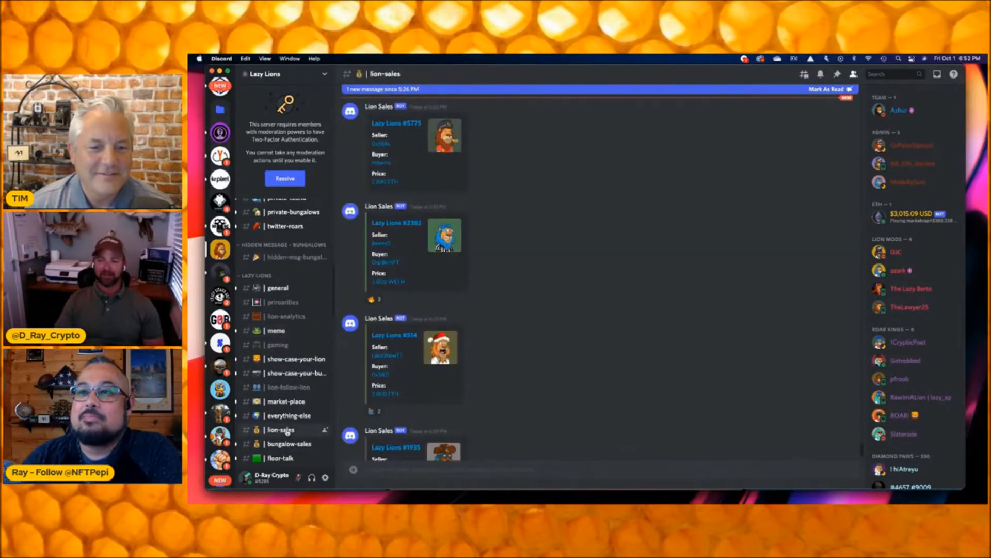
# Review recent lion sales posts, then switch to the announcements channel
pyautogui.scroll(-3)
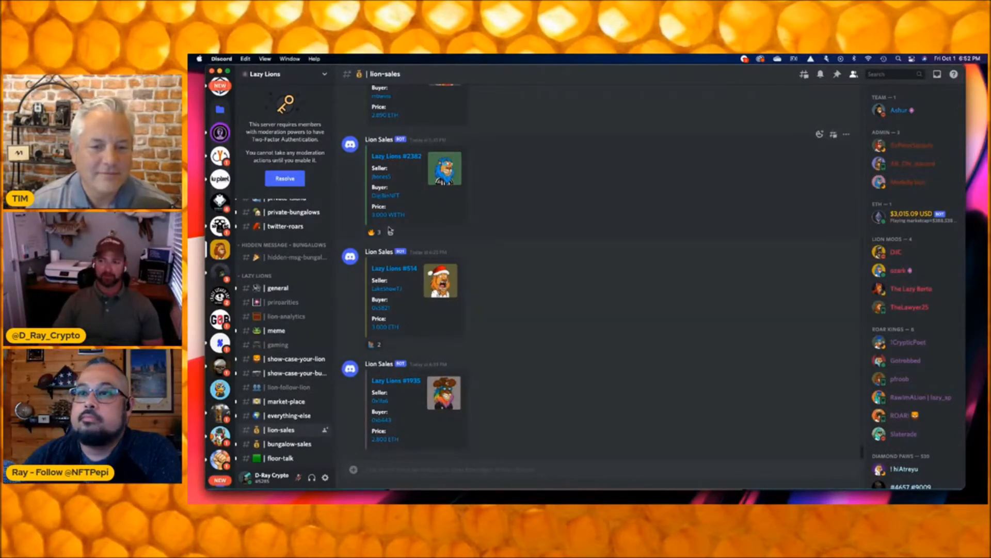
pyautogui.scroll(-3)
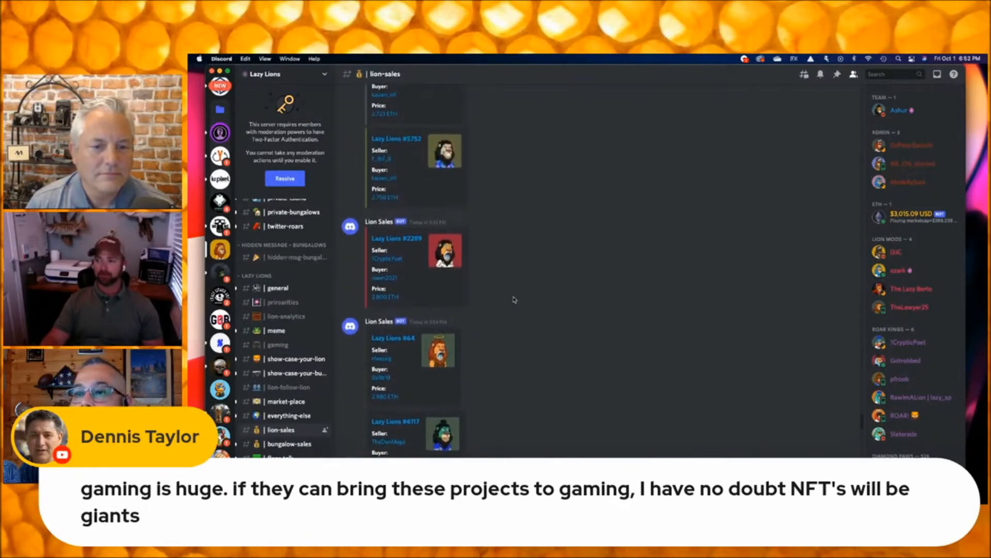
pyautogui.scroll(-3)
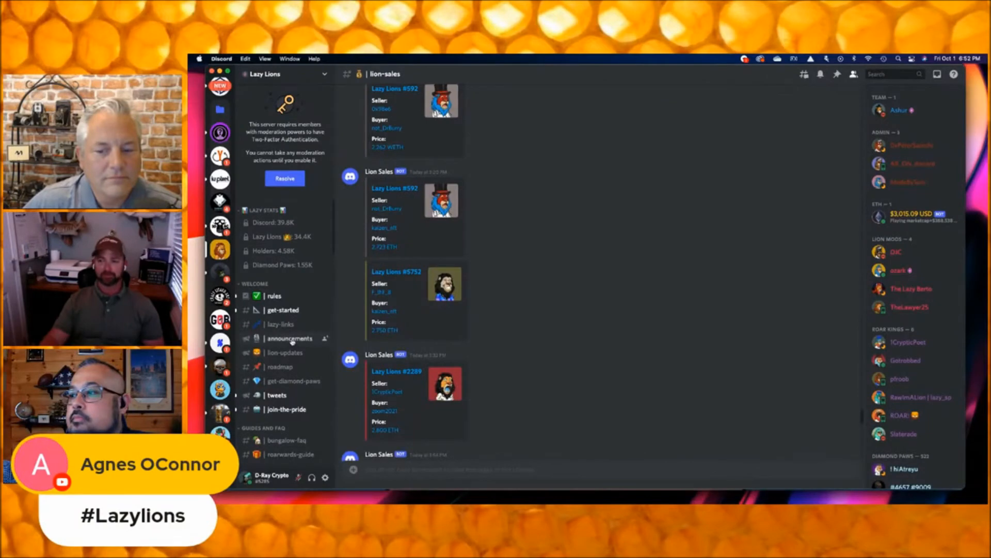
pyautogui.click(290, 338)
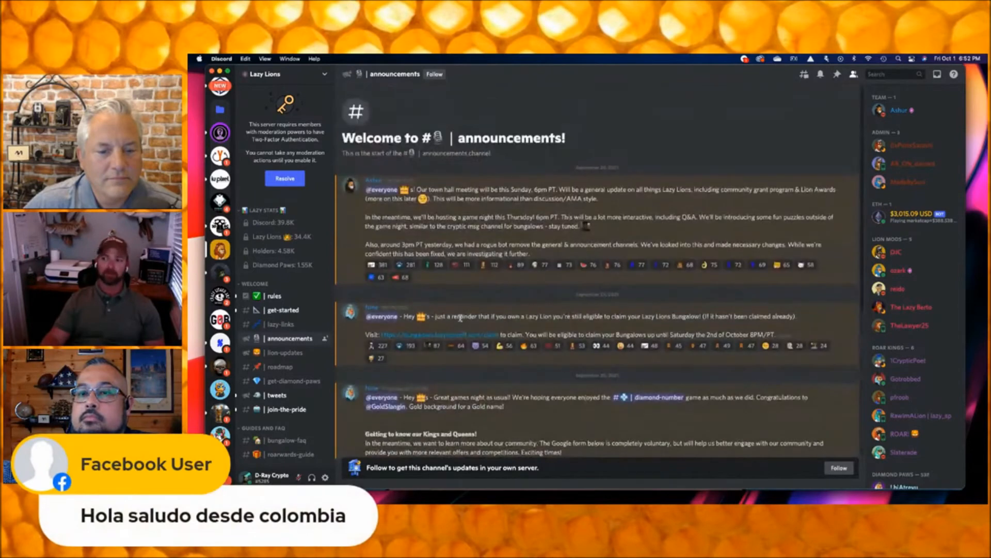
# Read the town hall and bungalow announcements, then switch to the roadmap channel
pyautogui.scroll(-3)
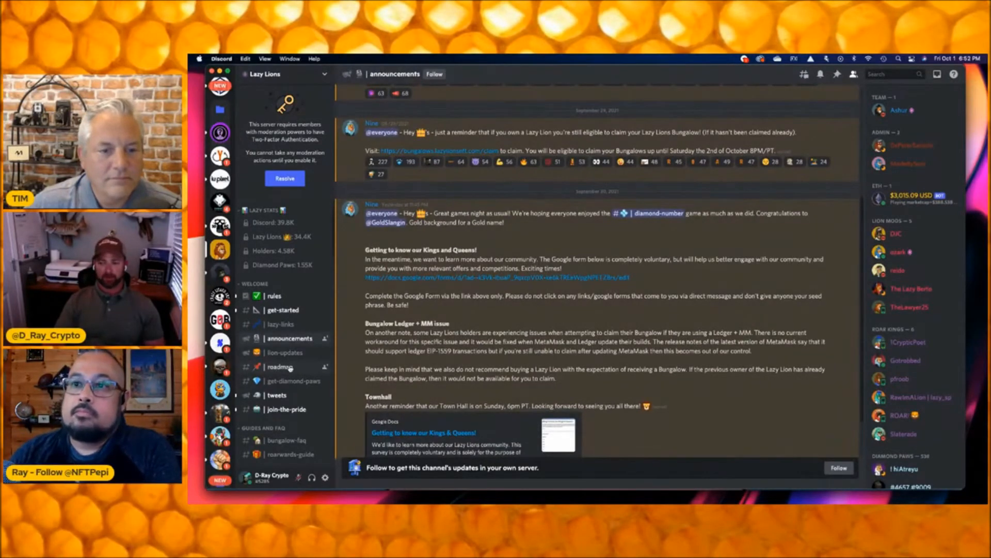
pyautogui.click(280, 366)
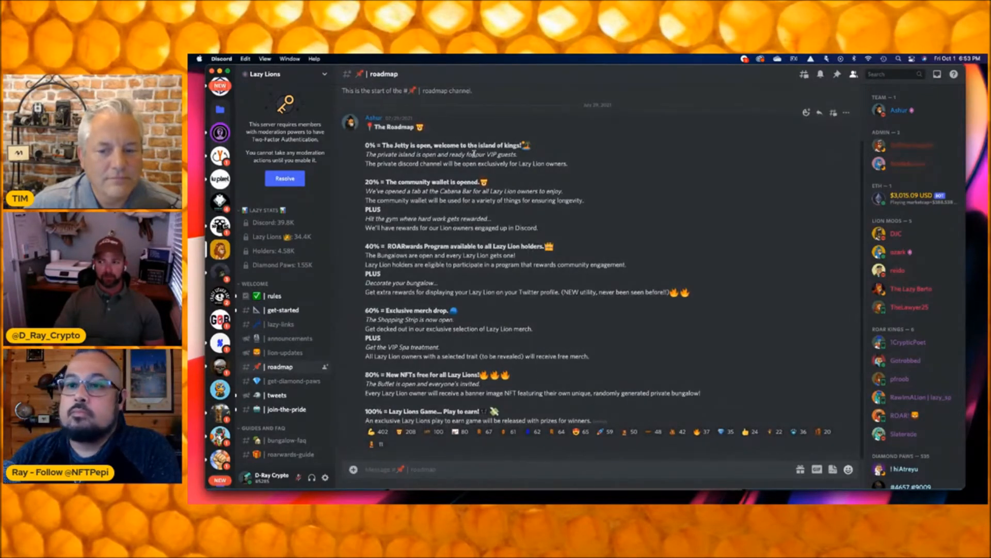
pyautogui.moveTo(531, 152)
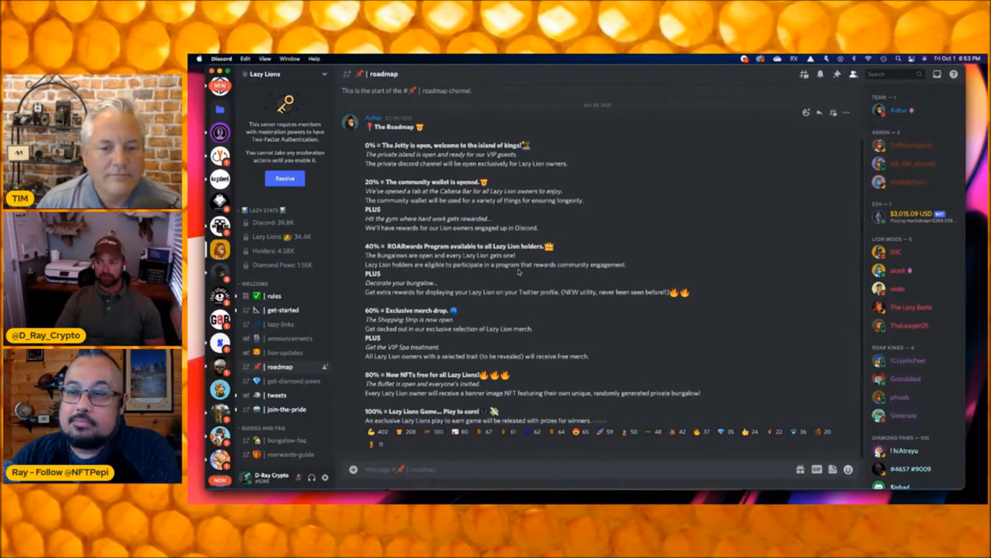
pyautogui.moveTo(630, 266)
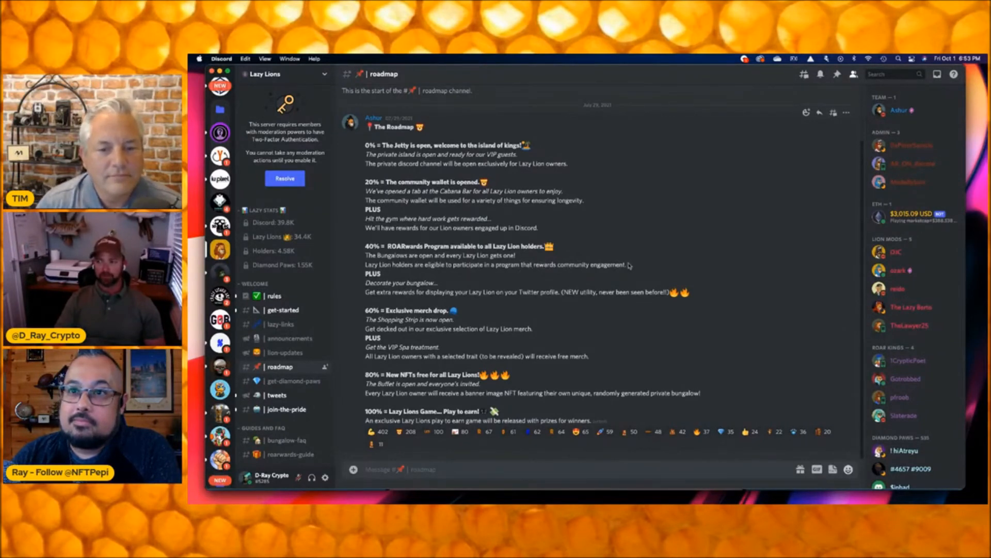